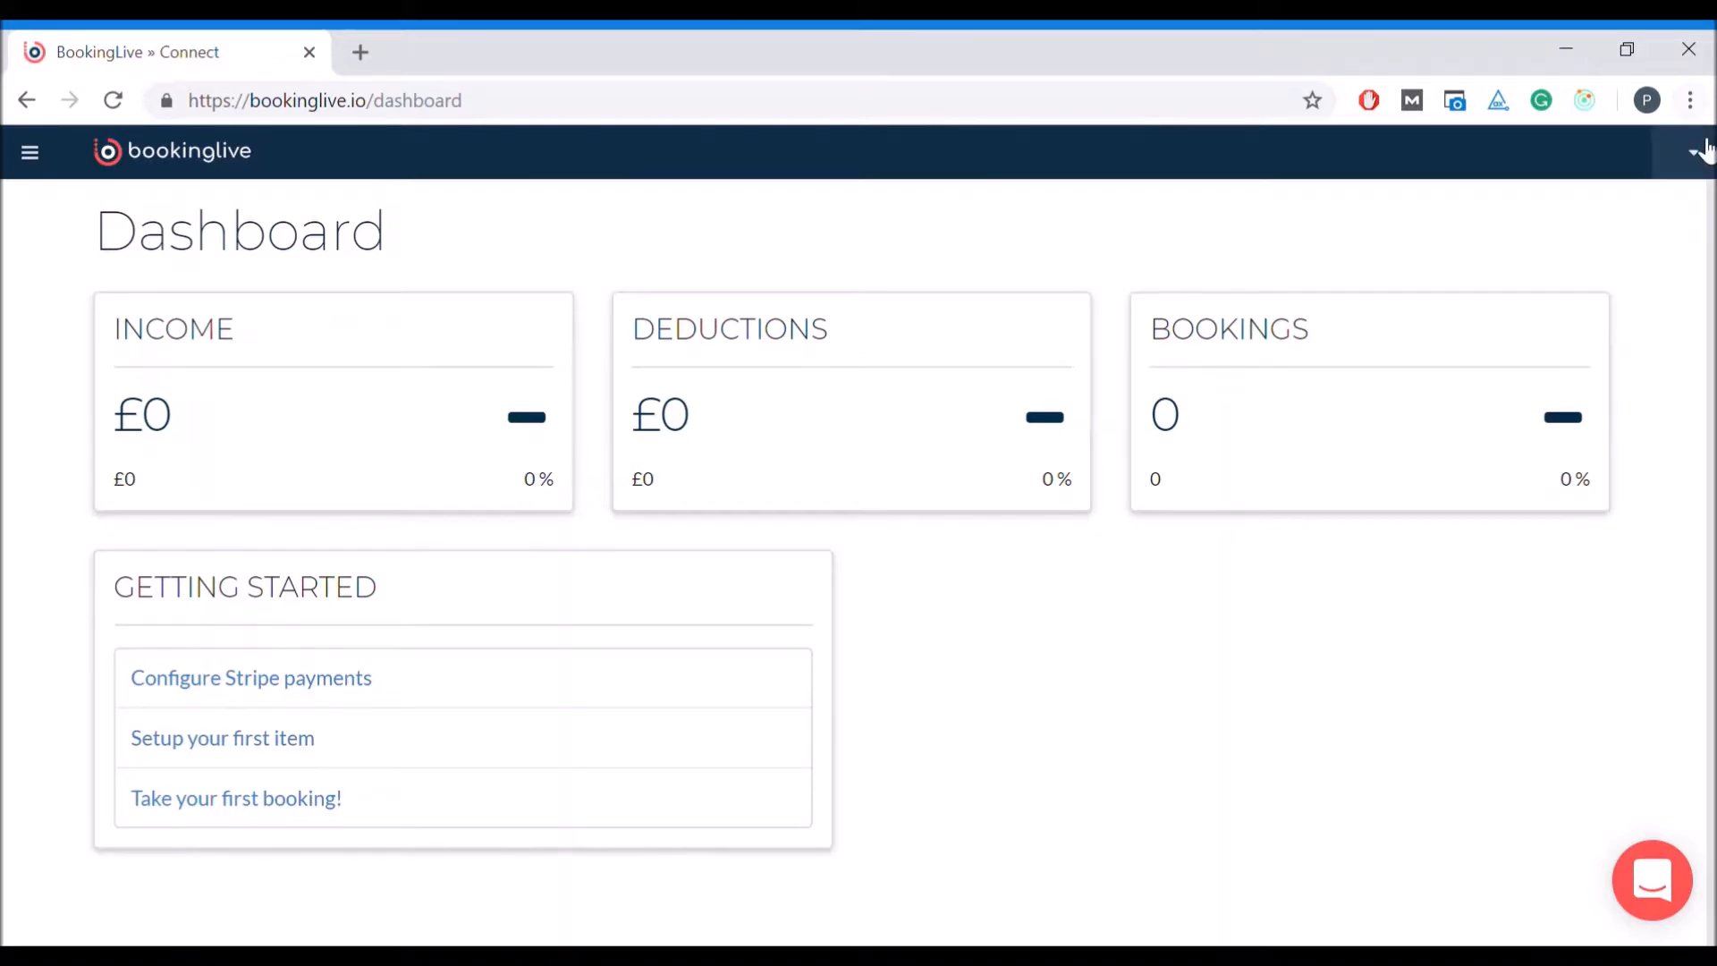
- Reach Billing via the user dropdown and launch Connect with Stripe
{"action": "left_click", "coordinate": [1692, 150]}
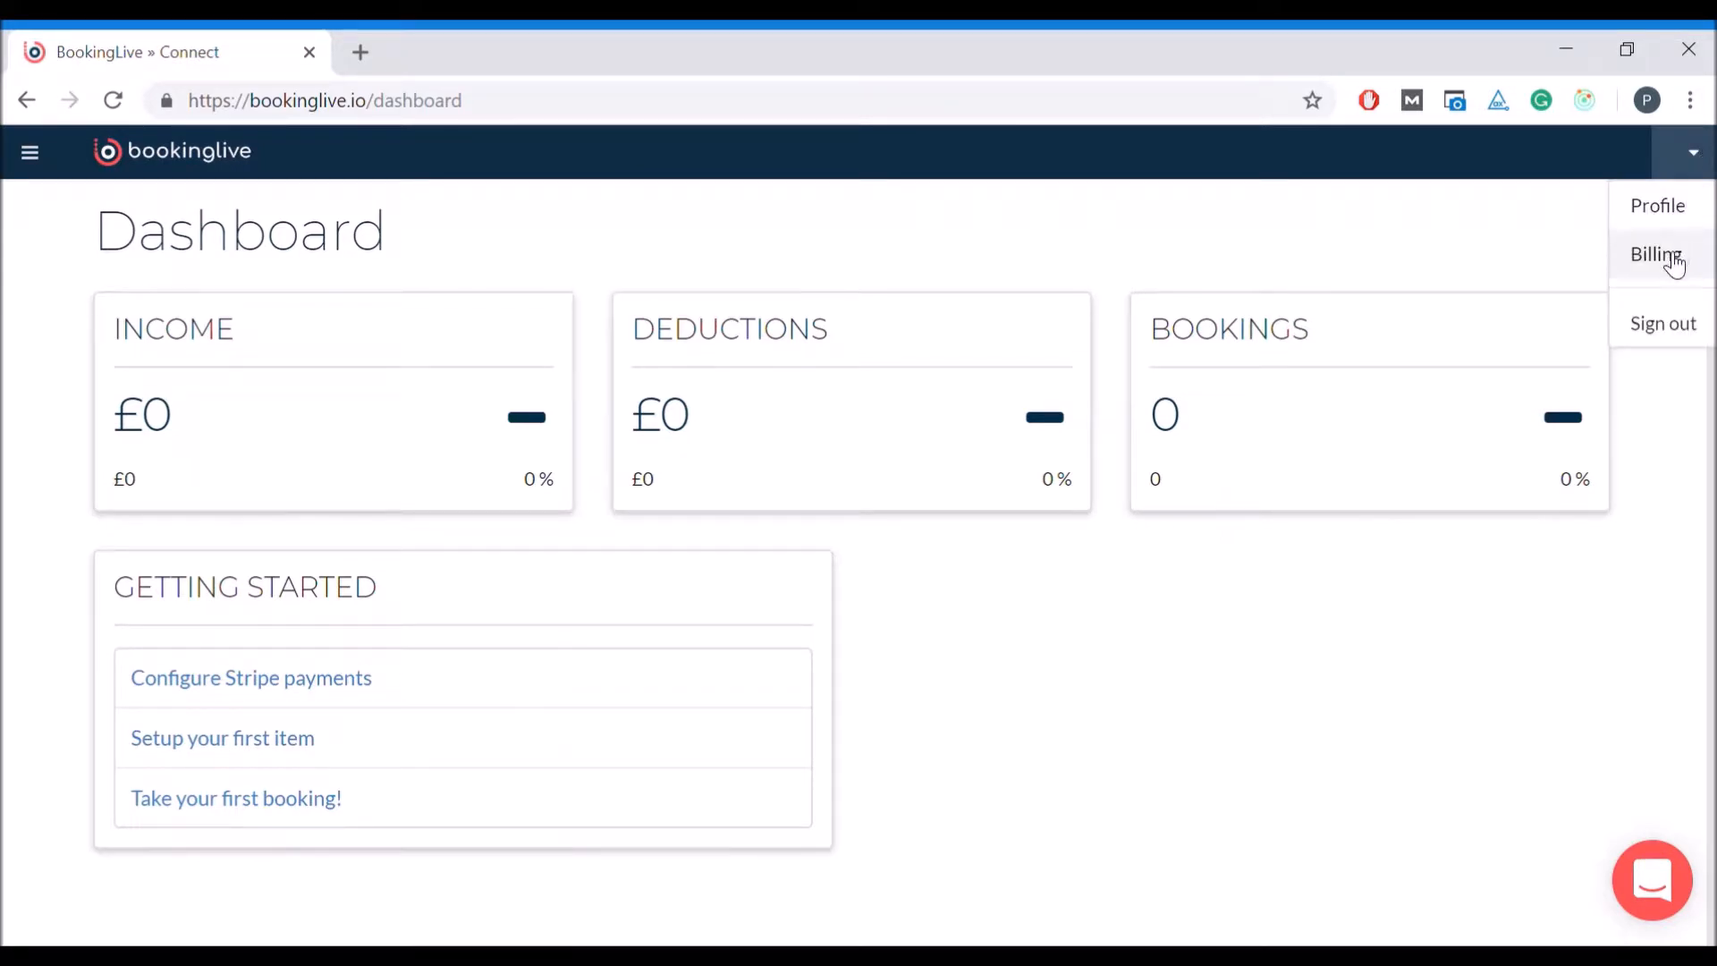
{"action": "left_click", "coordinate": [1656, 254]}
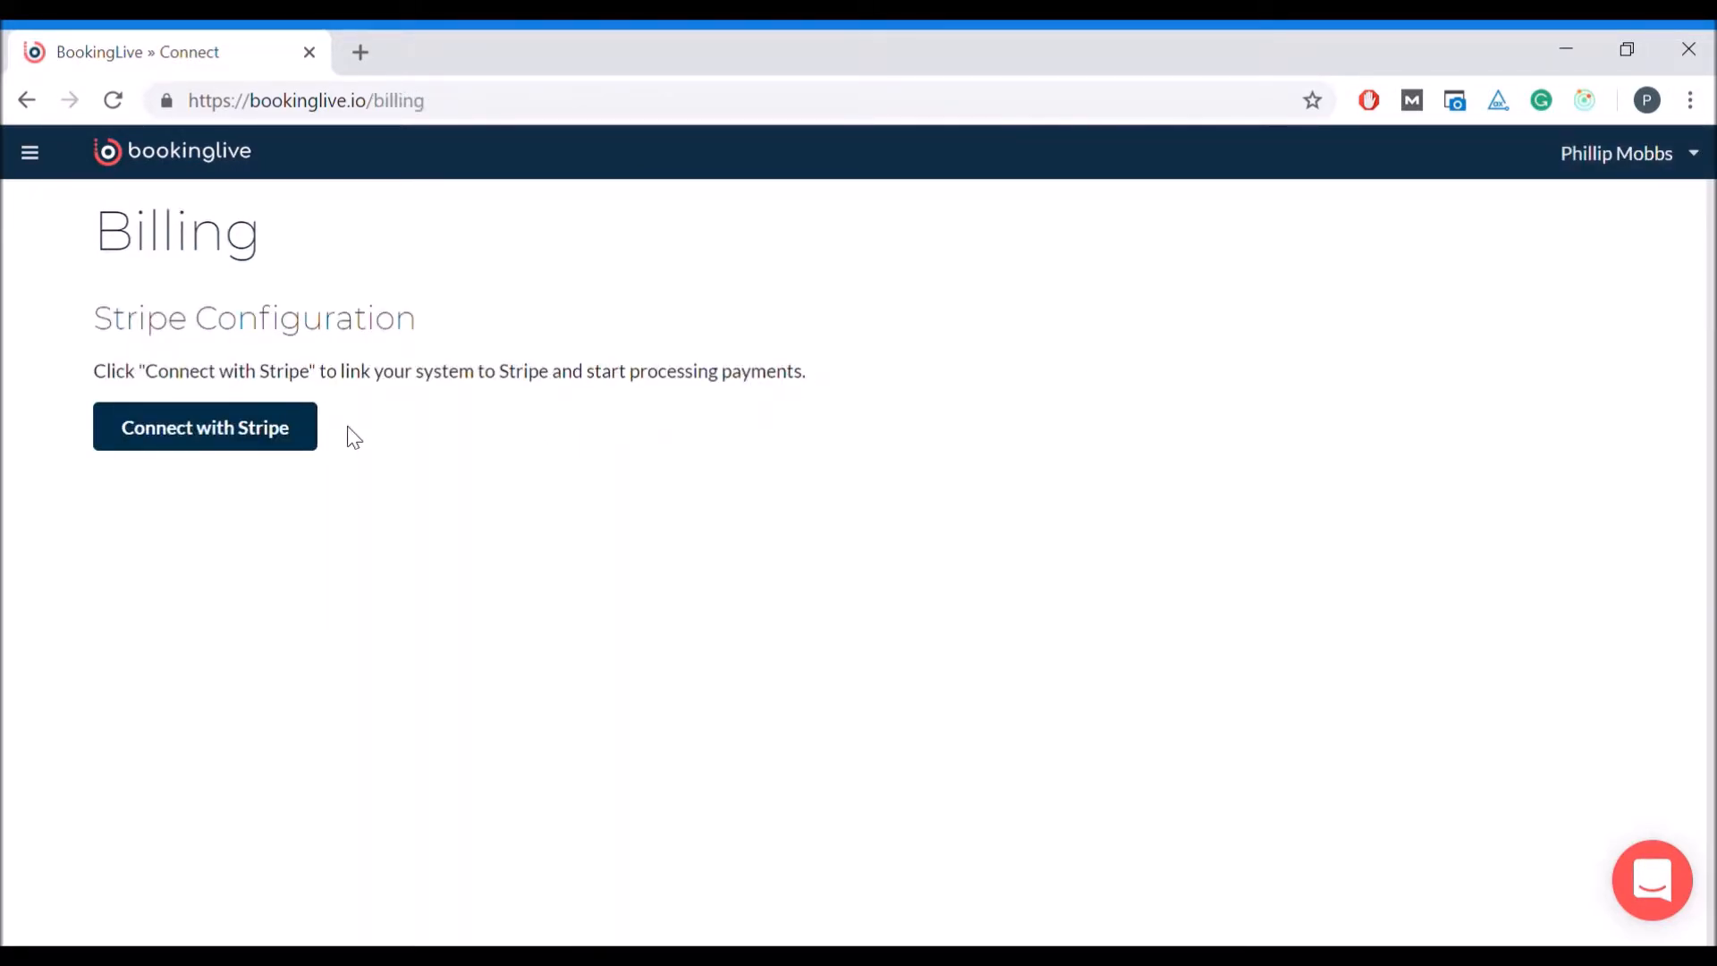
{"action": "left_click", "coordinate": [203, 428]}
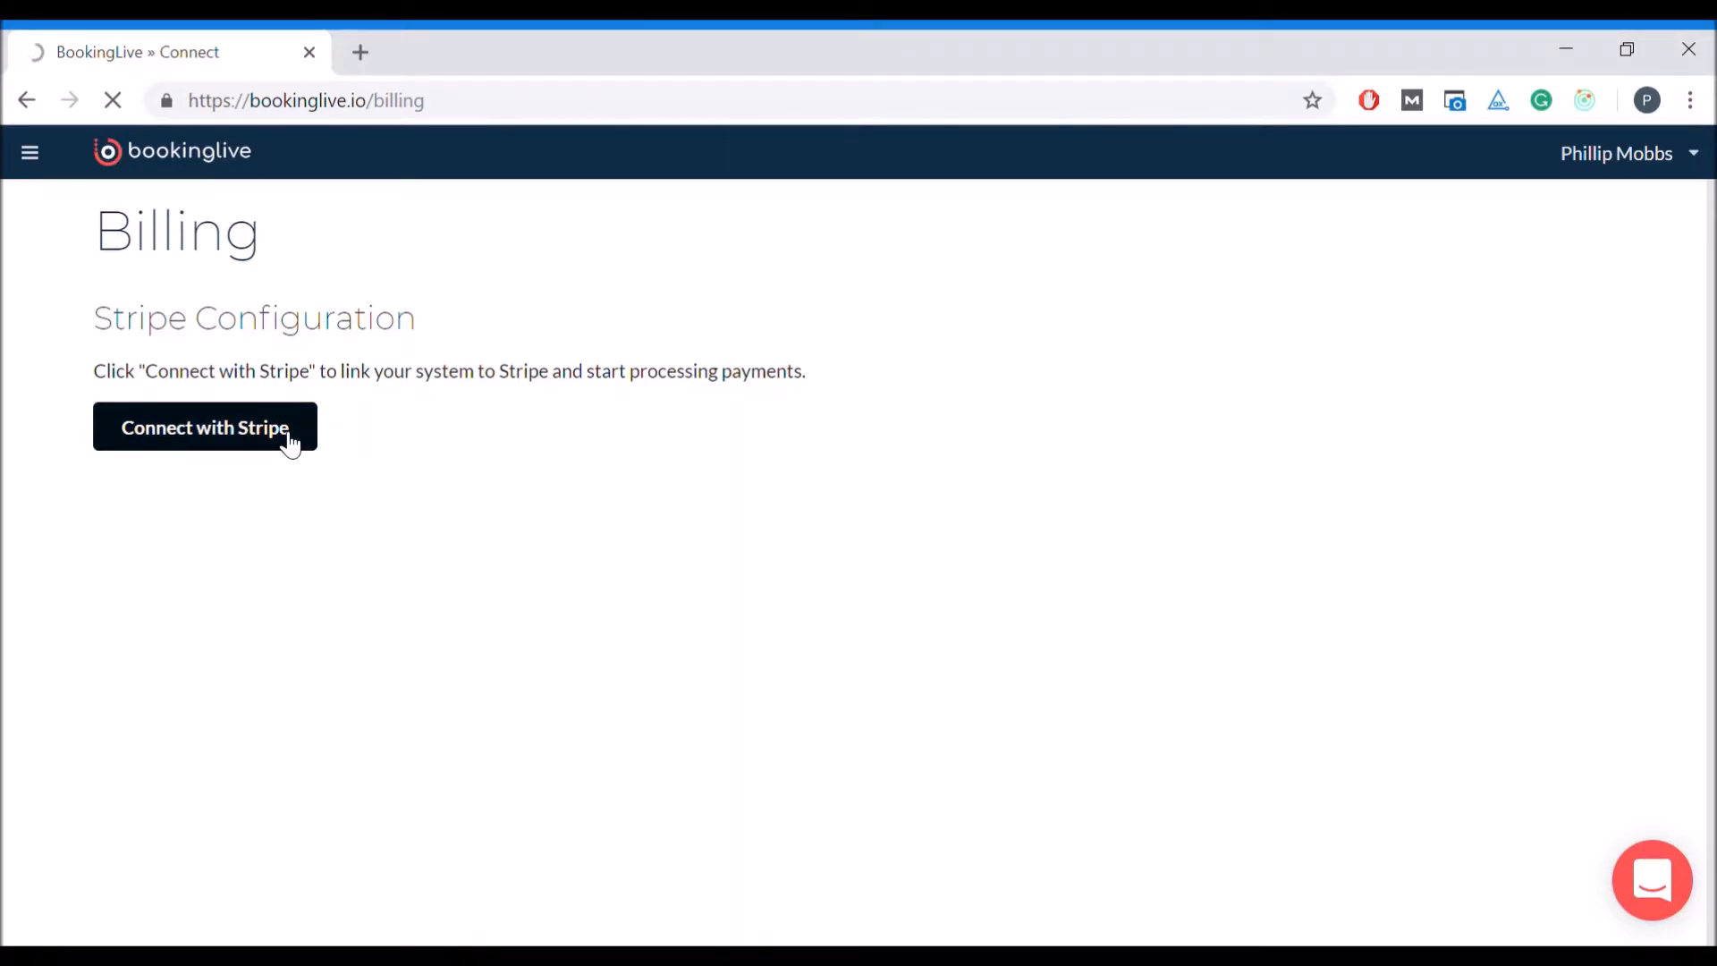
{"action": "left_click", "coordinate": [204, 427]}
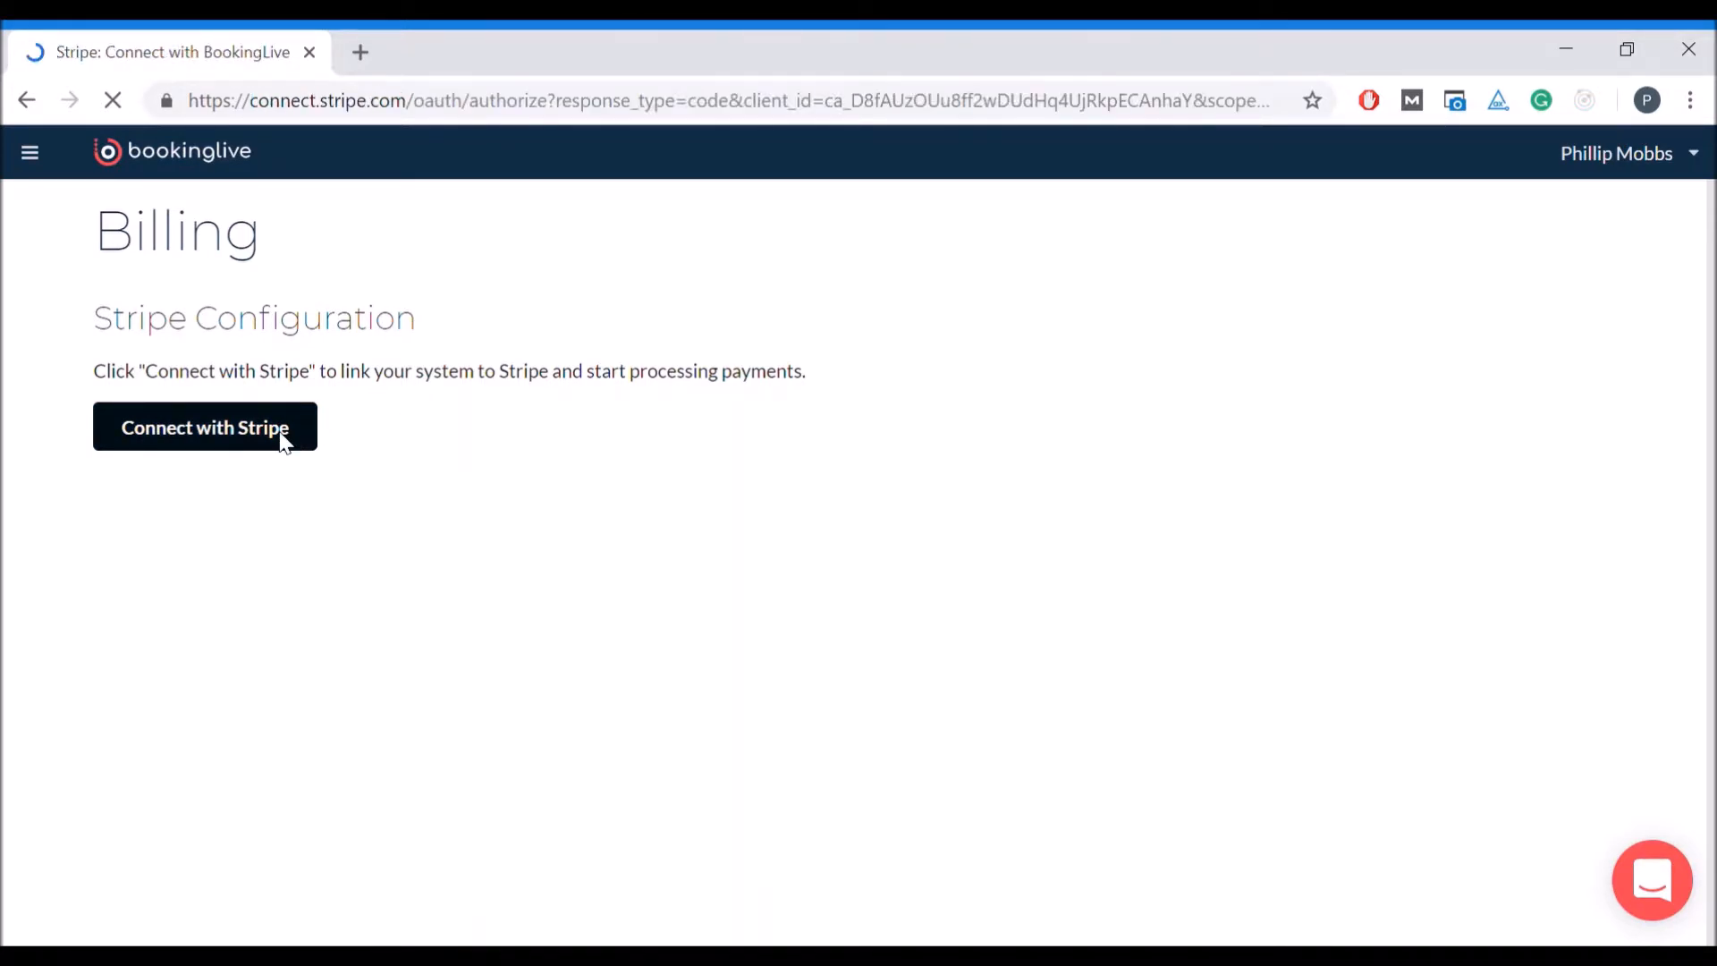
{"action": "left_click", "coordinate": [204, 427]}
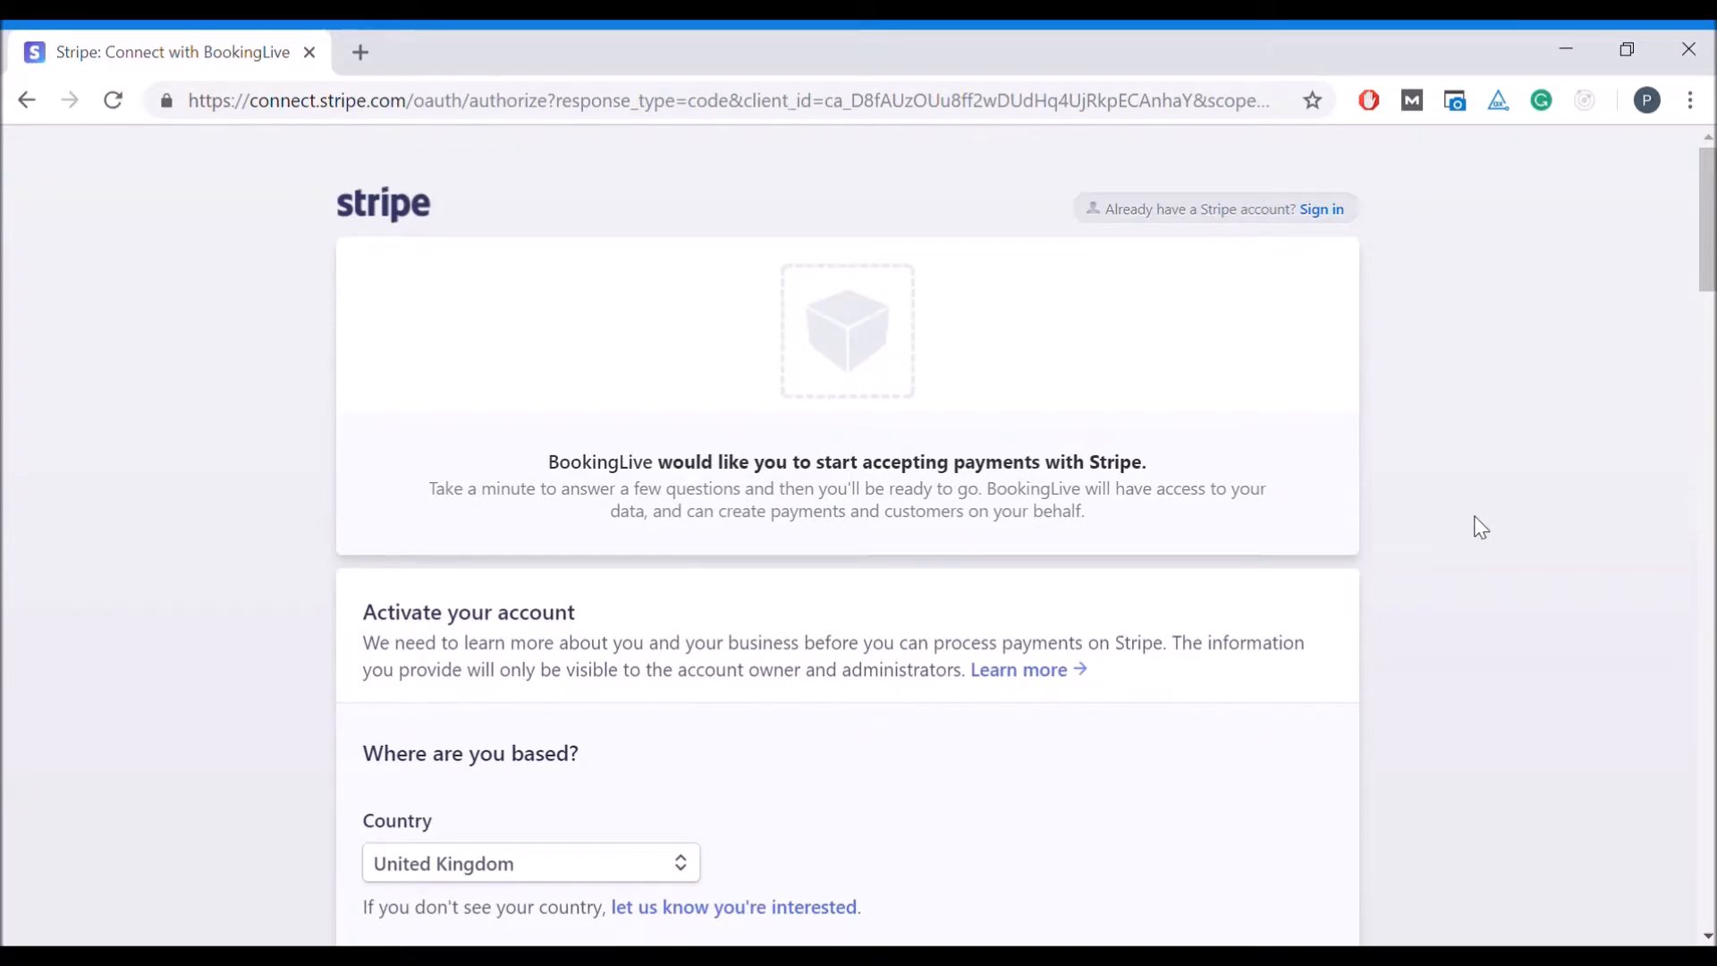
- Review the activation form sections, then choose Sign in for an existing Stripe account
{"action": "scroll", "scroll_direction": "down", "scroll_amount": 3}
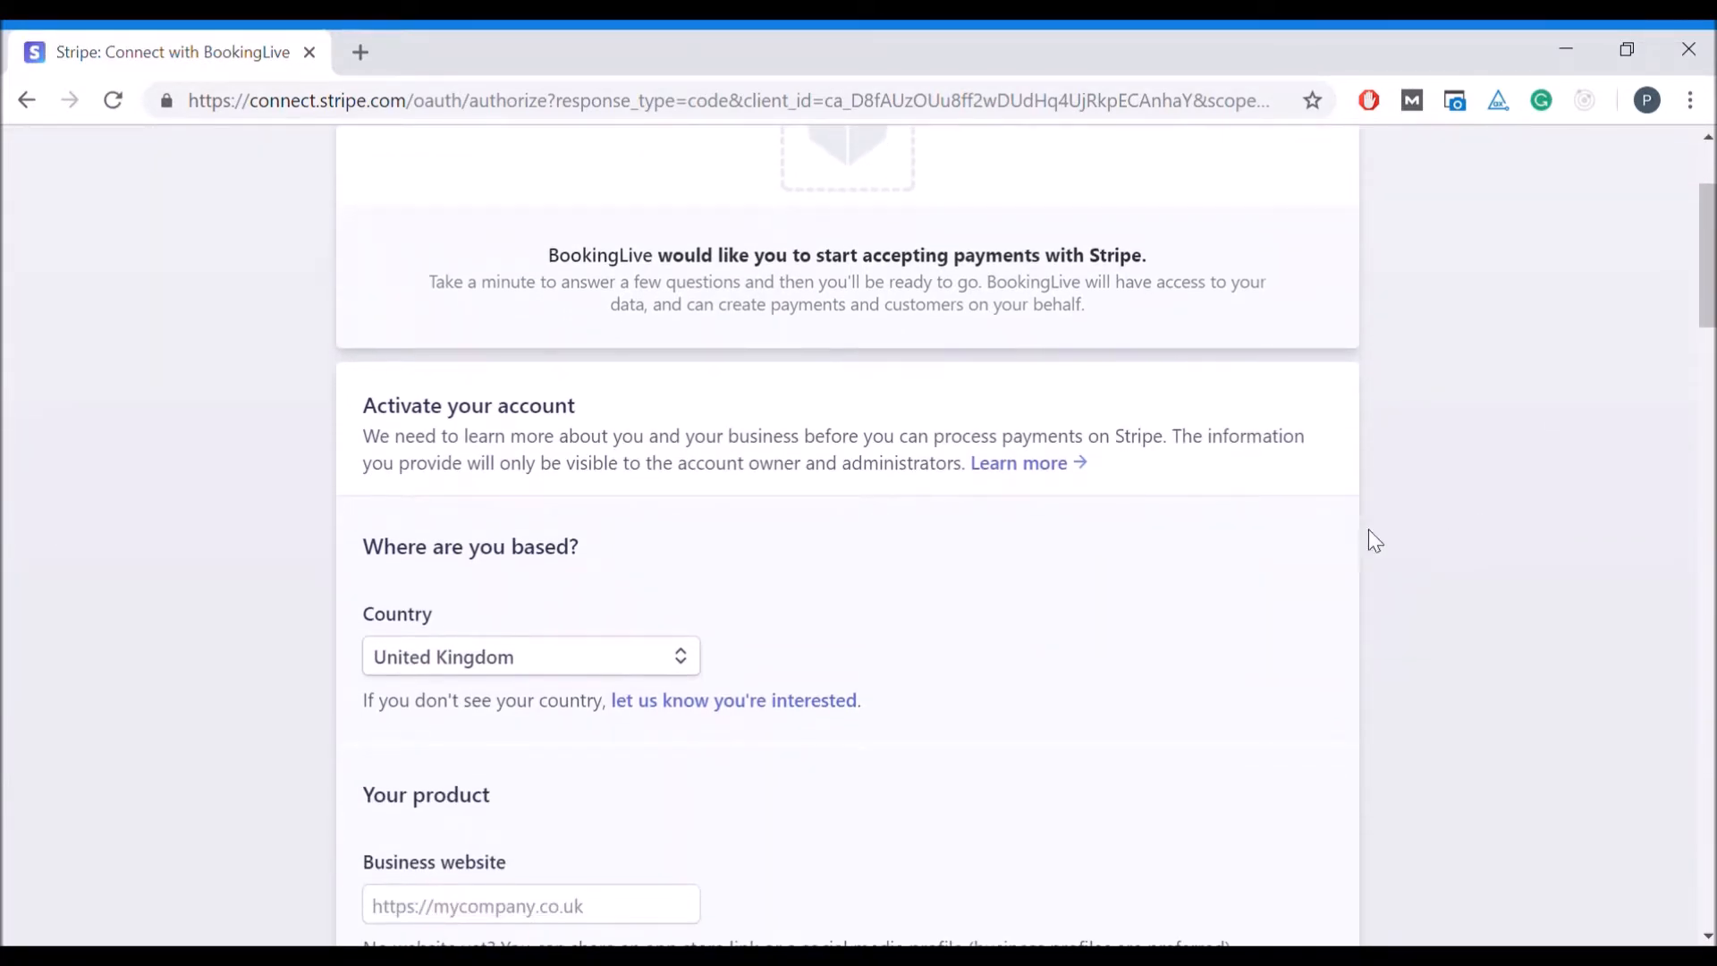
{"action": "scroll", "scroll_direction": "down", "scroll_amount": 3}
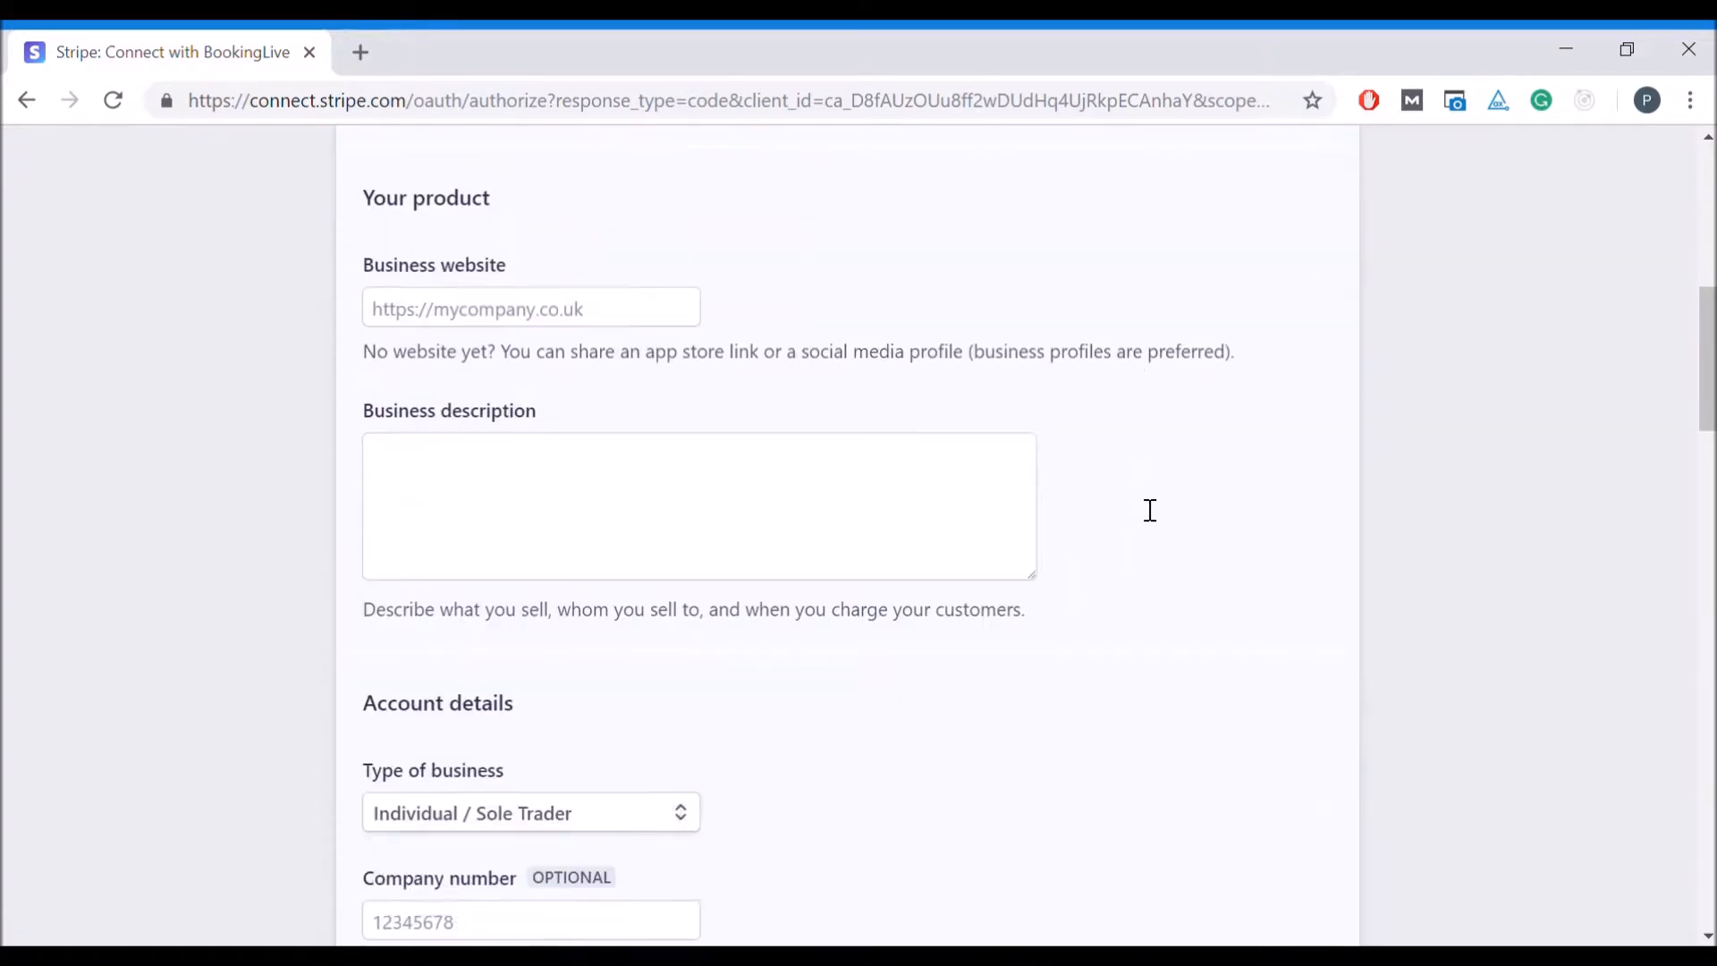
{"action": "scroll", "scroll_direction": "down", "scroll_amount": 3}
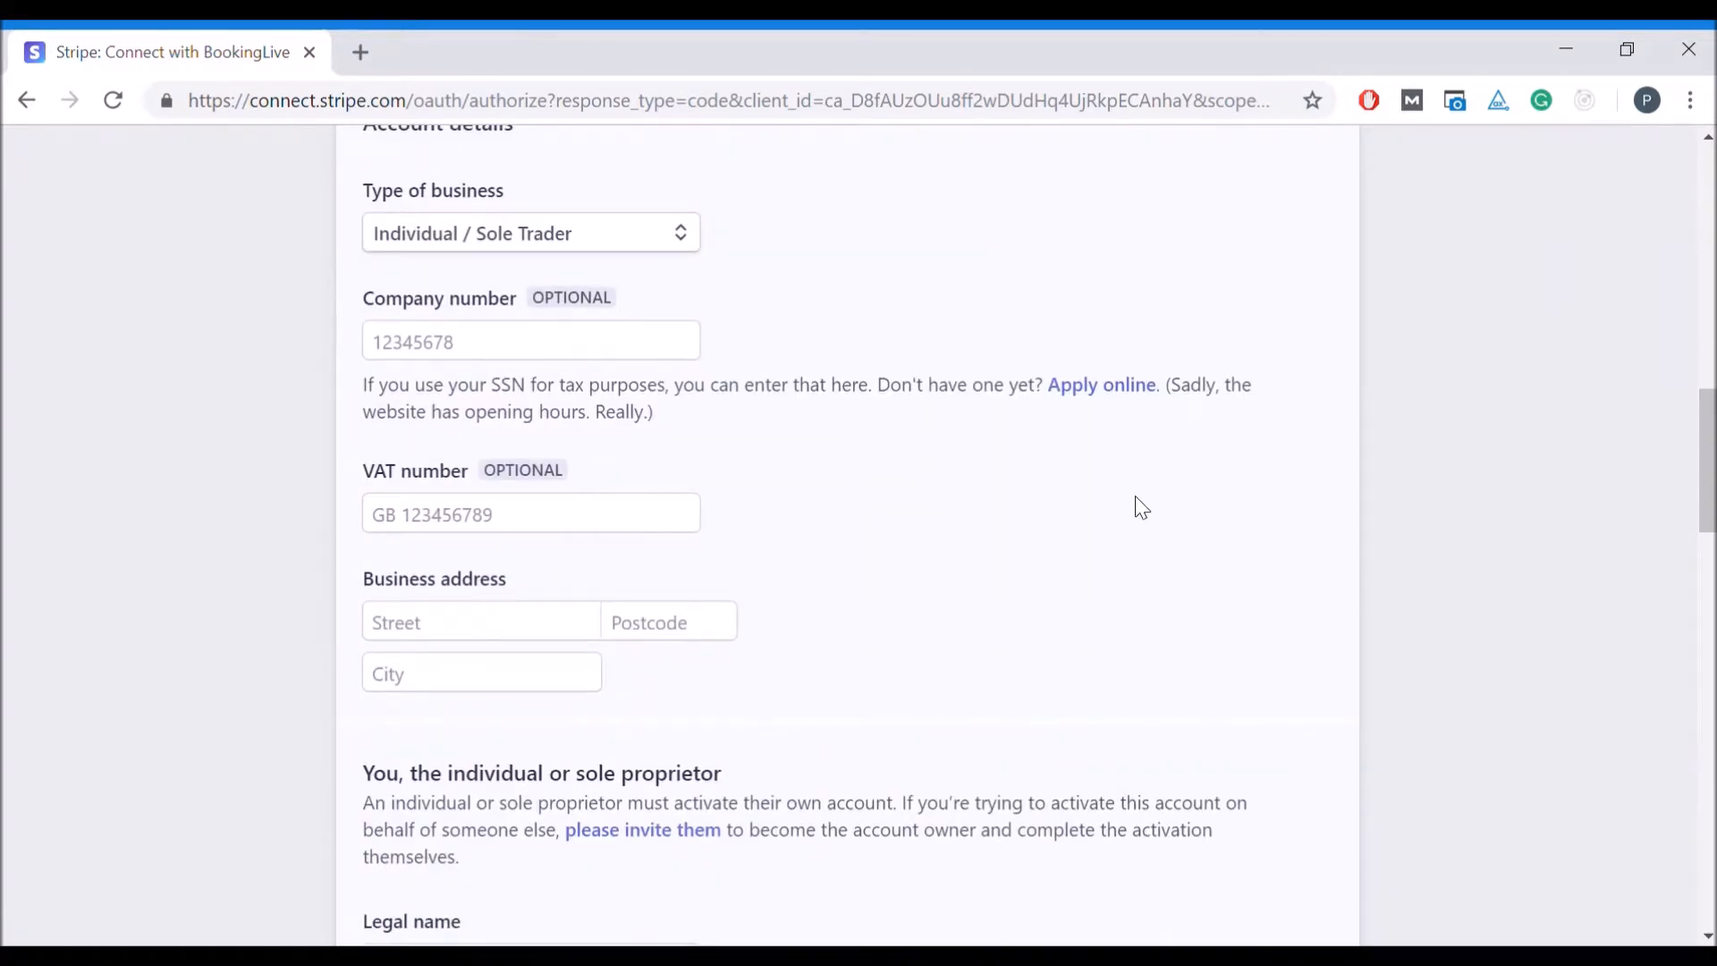
{"action": "scroll", "scroll_direction": "down", "scroll_amount": 3}
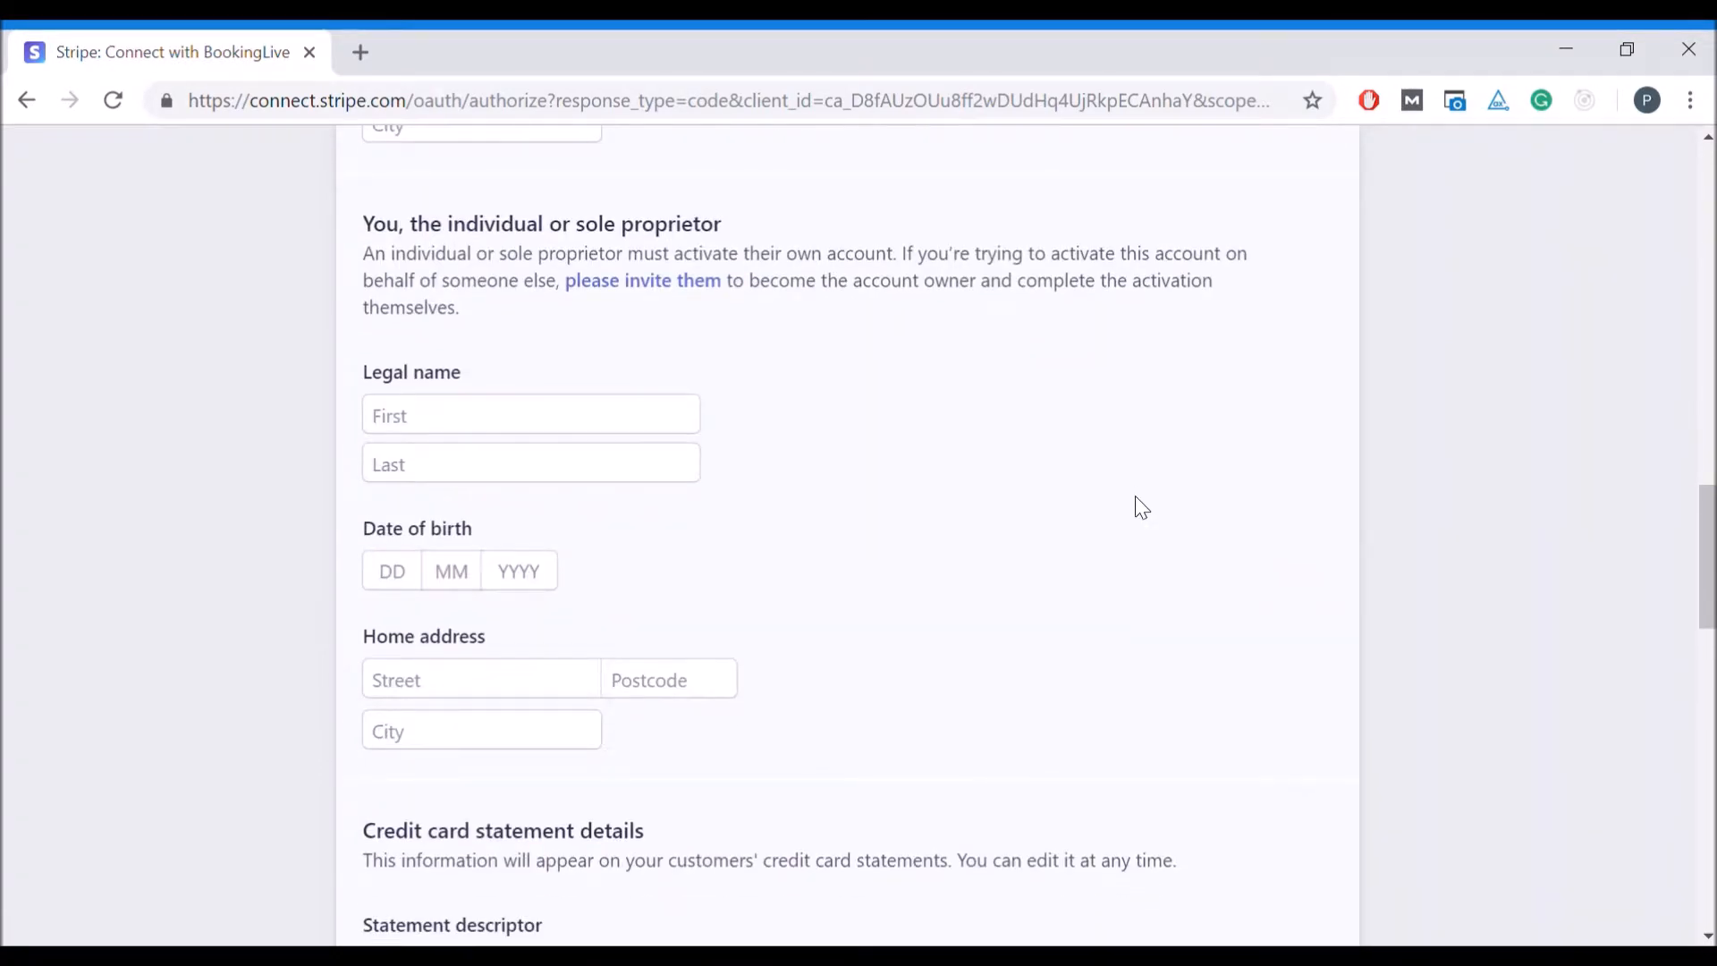
{"action": "scroll", "scroll_direction": "up", "scroll_amount": 3}
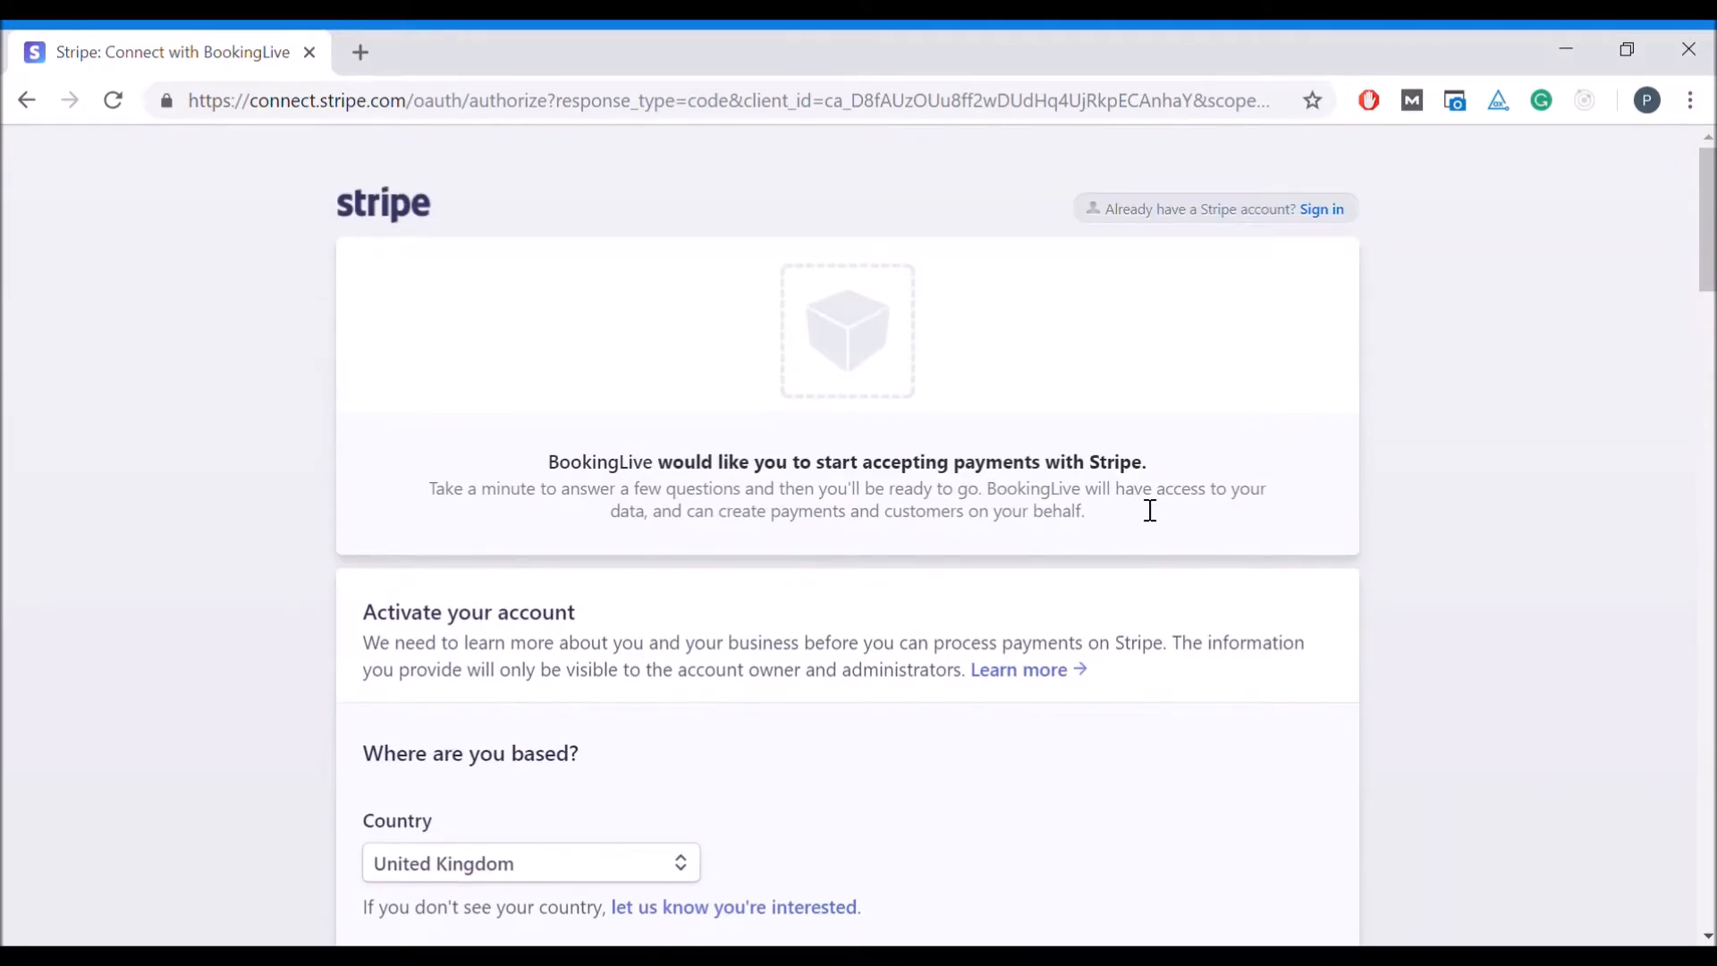
{"action": "mouse_move", "coordinate": [1337, 221]}
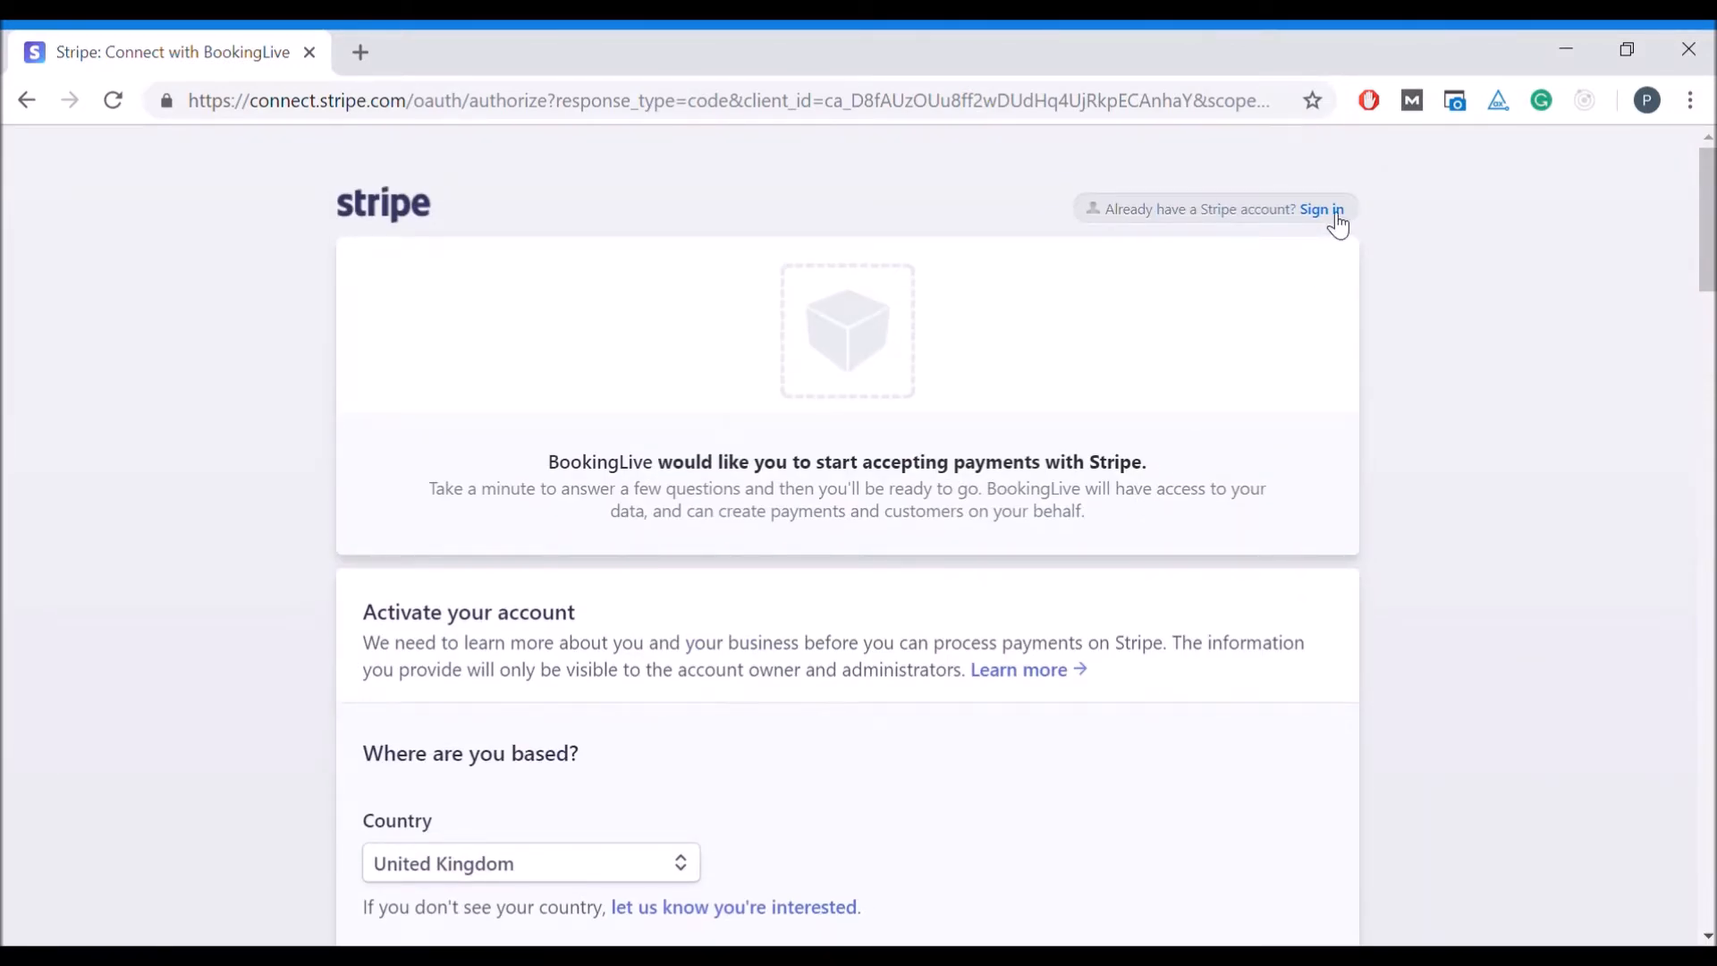
{"action": "left_click", "coordinate": [1324, 210]}
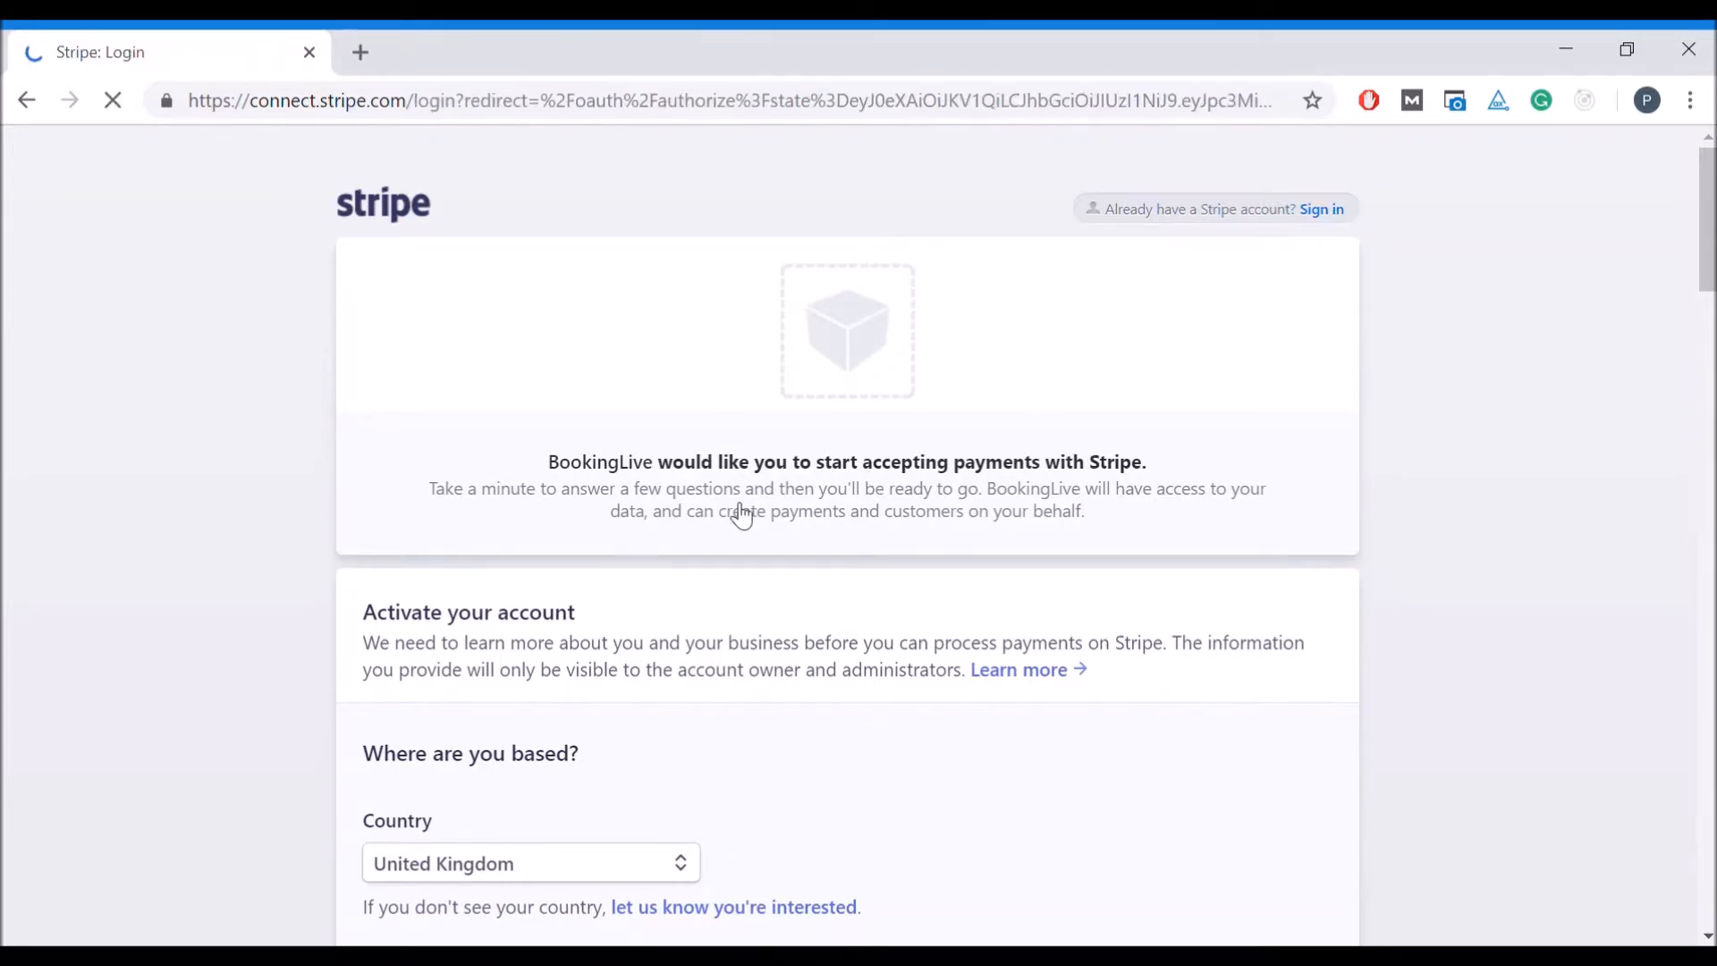
{"action": "left_click", "coordinate": [1320, 210]}
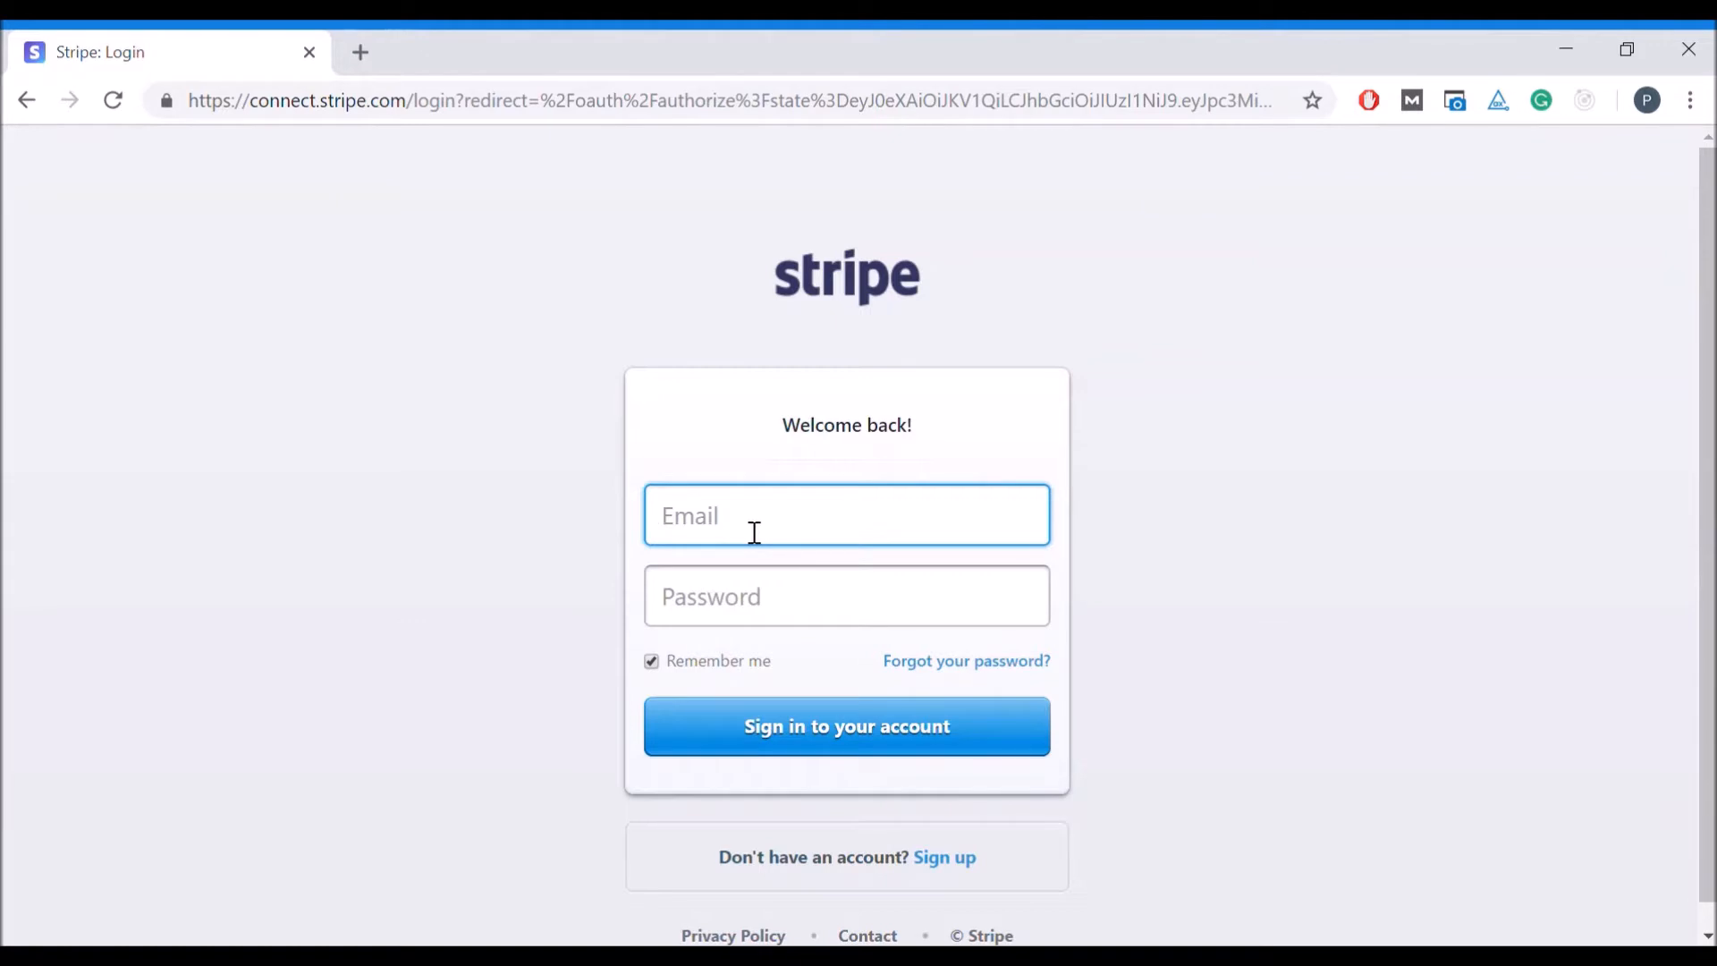
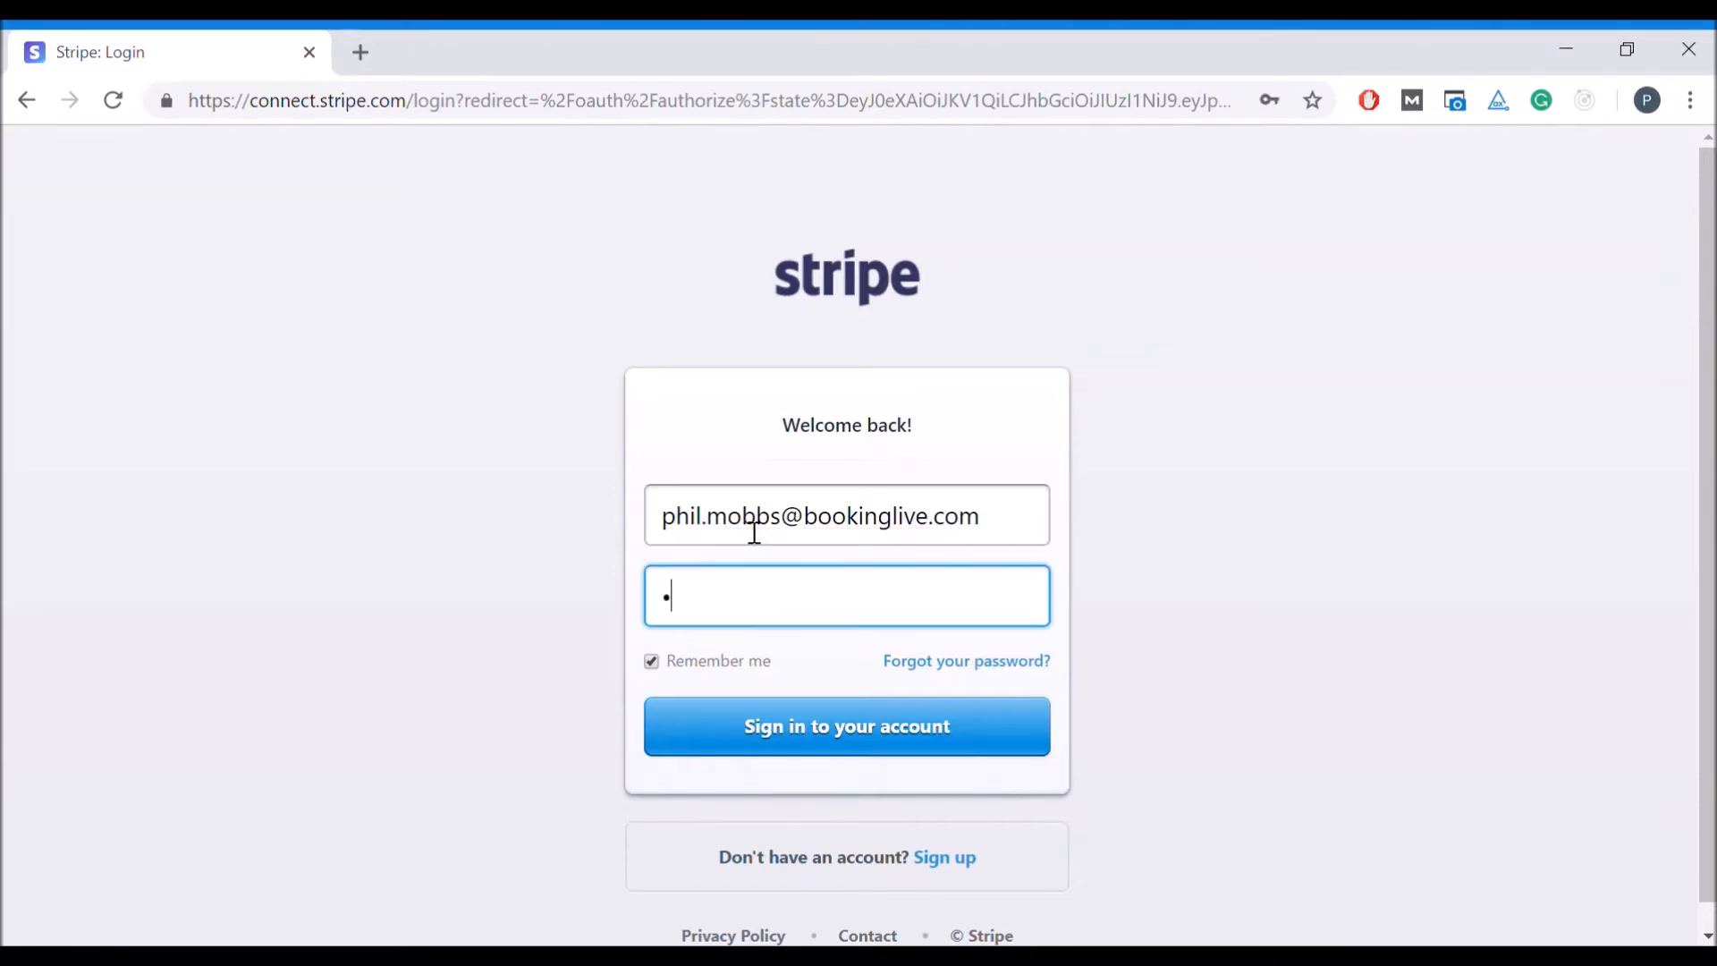
{"action": "type", "text": "password"}
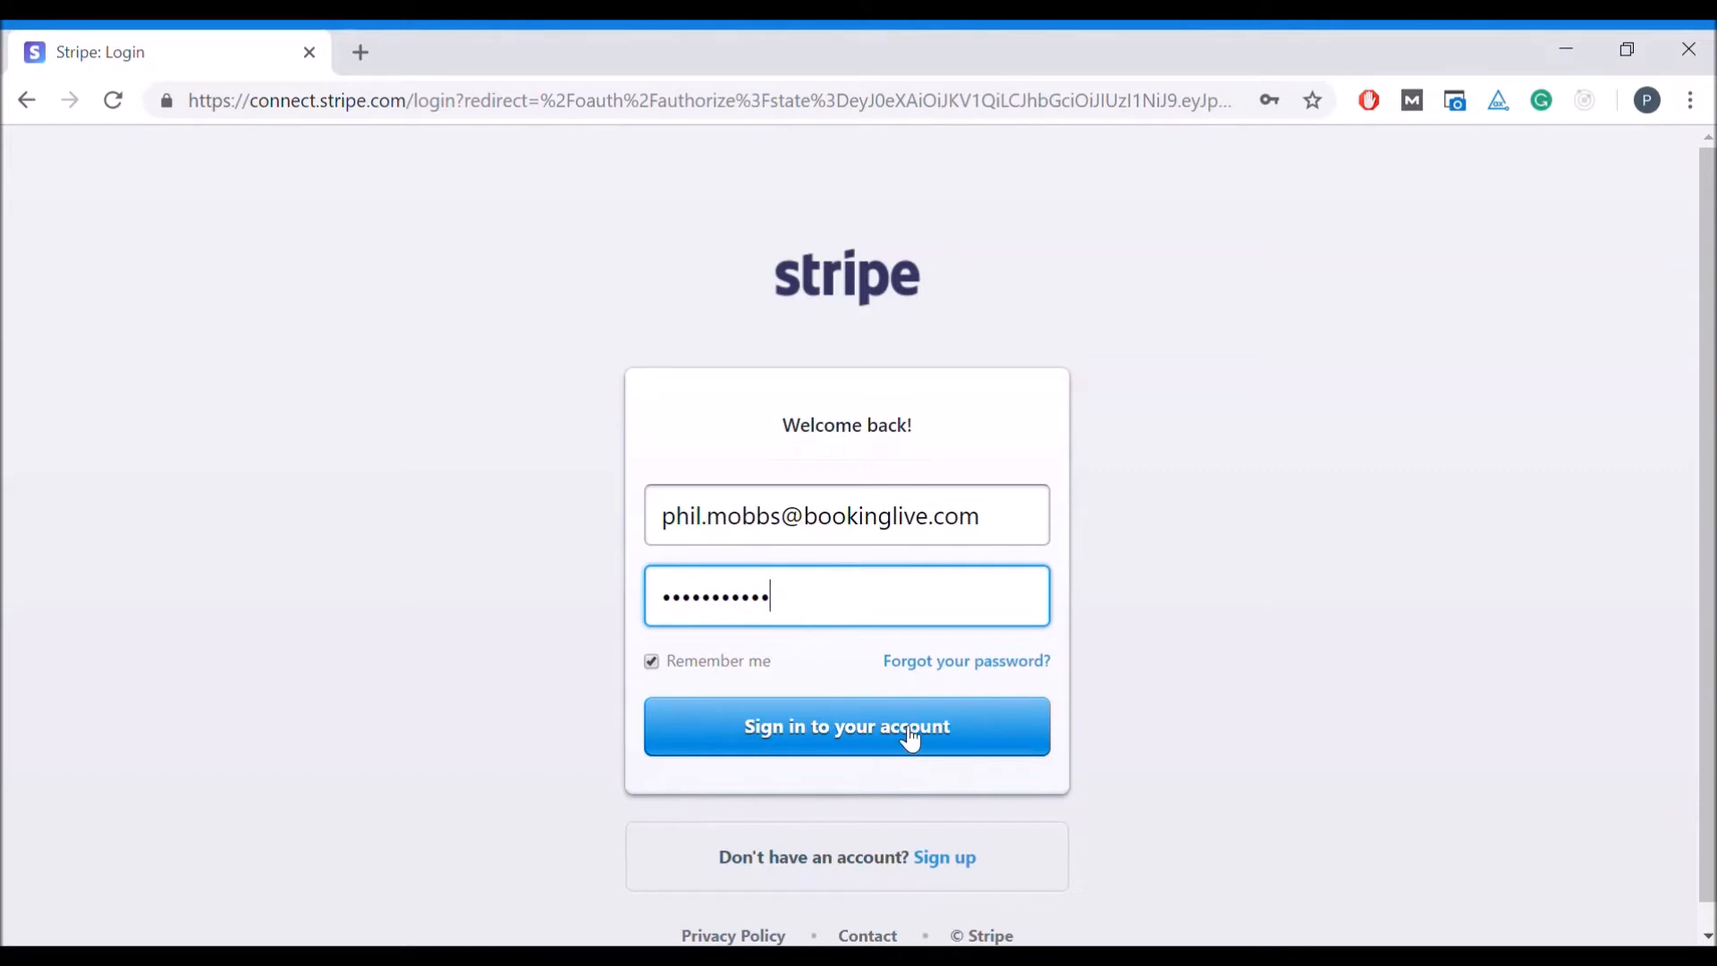
{"action": "left_click", "coordinate": [846, 726]}
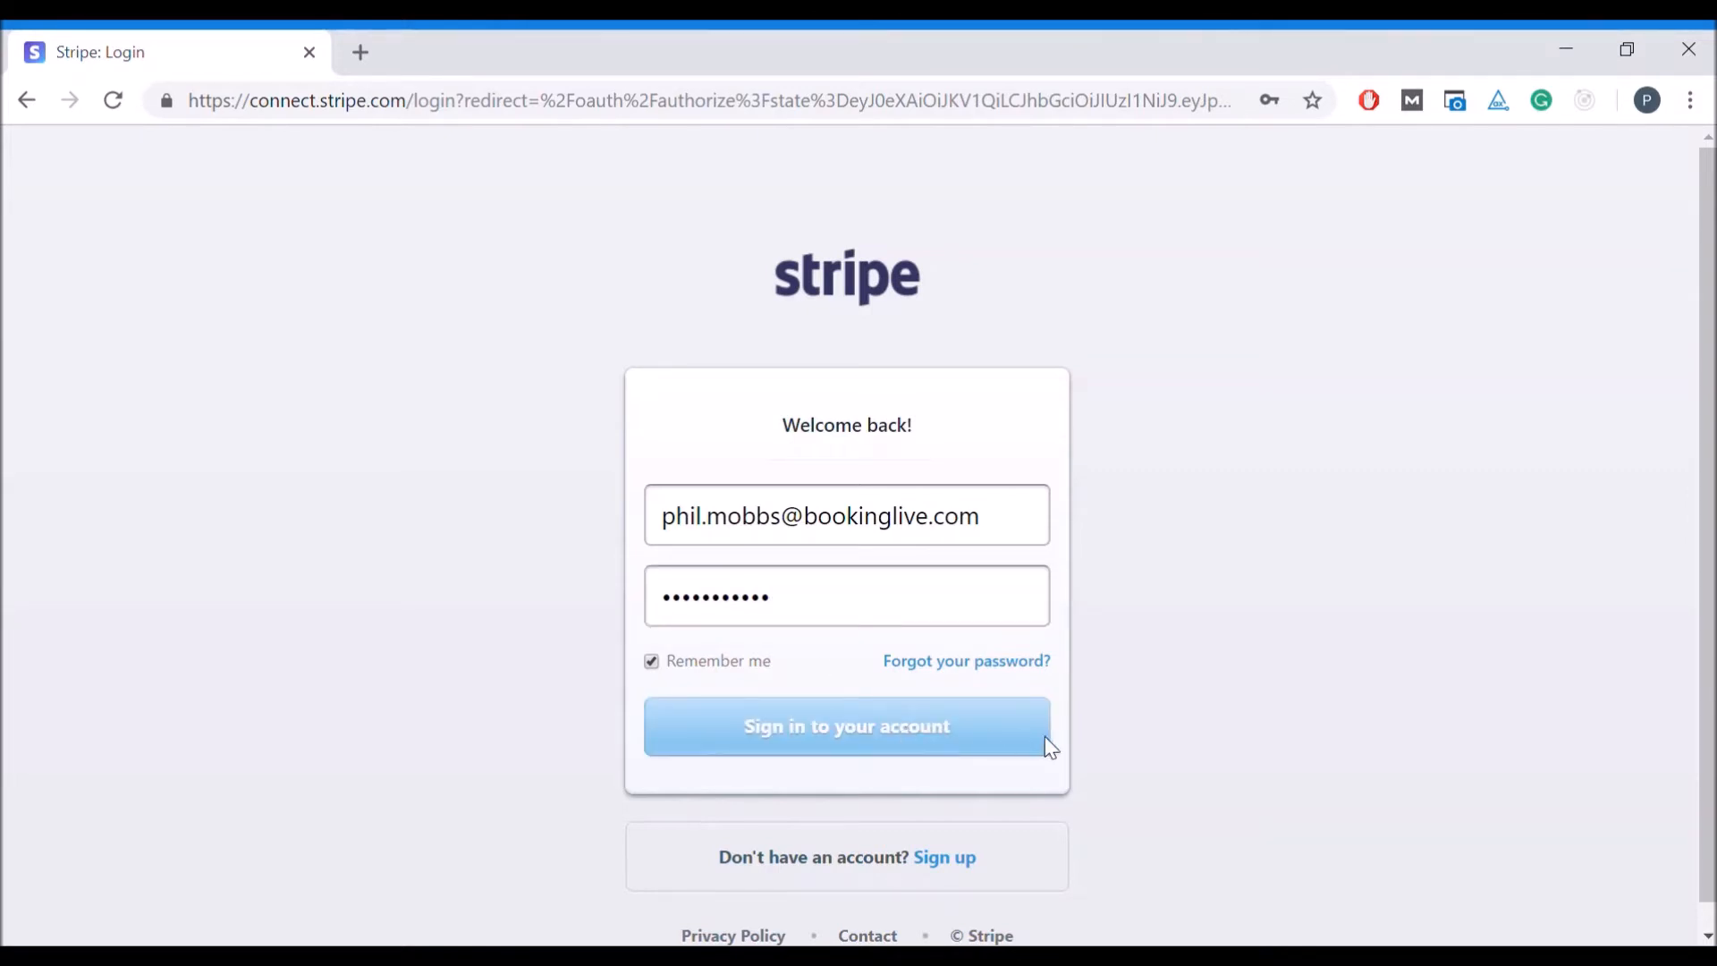
{"action": "left_click", "coordinate": [845, 726]}
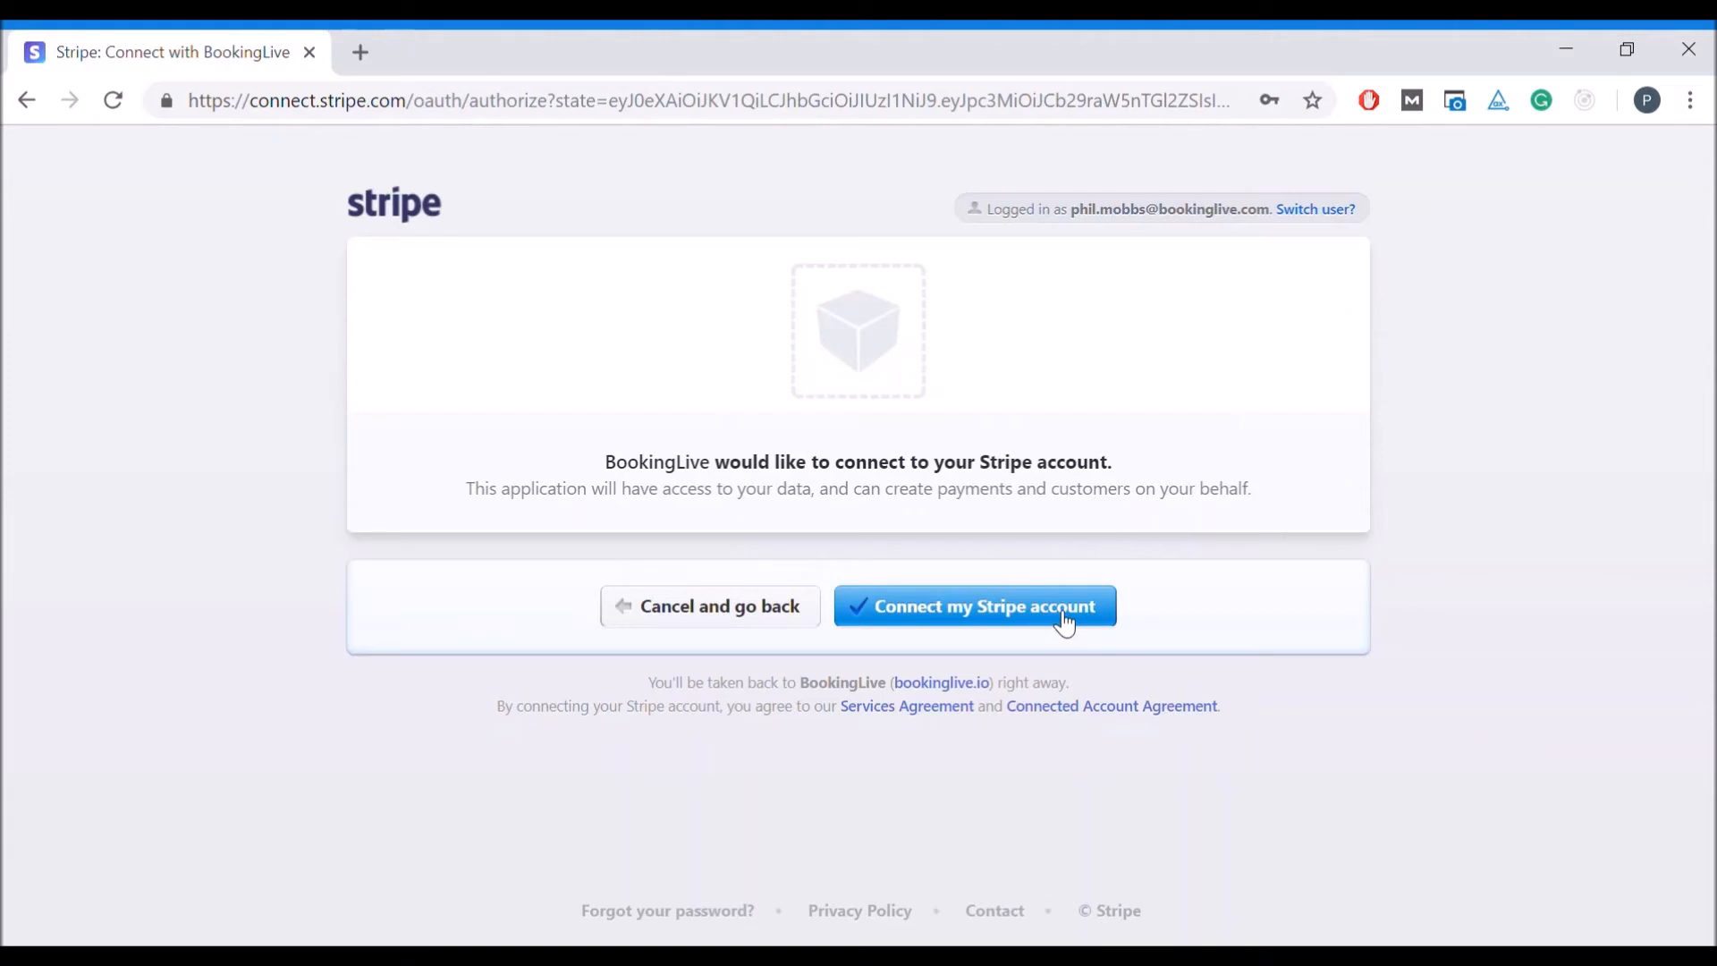
- Confirm Connect my Stripe account, returning to BookingLive's billing page
{"action": "left_click", "coordinate": [973, 607]}
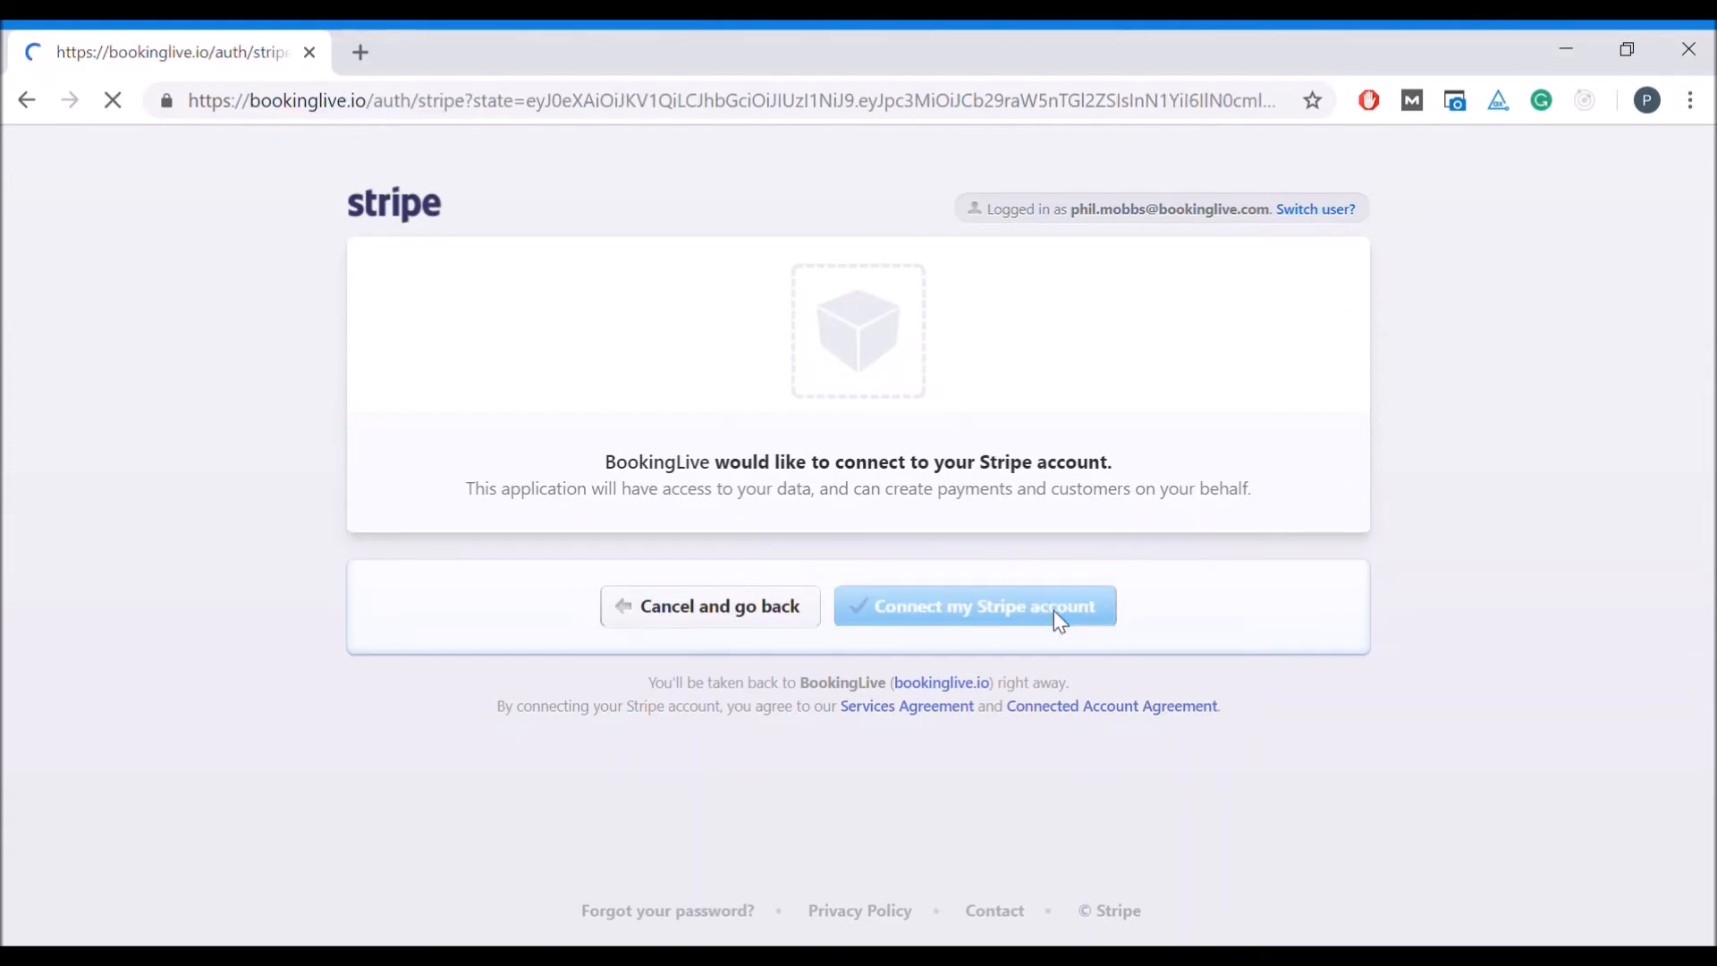
{"action": "left_click", "coordinate": [973, 607]}
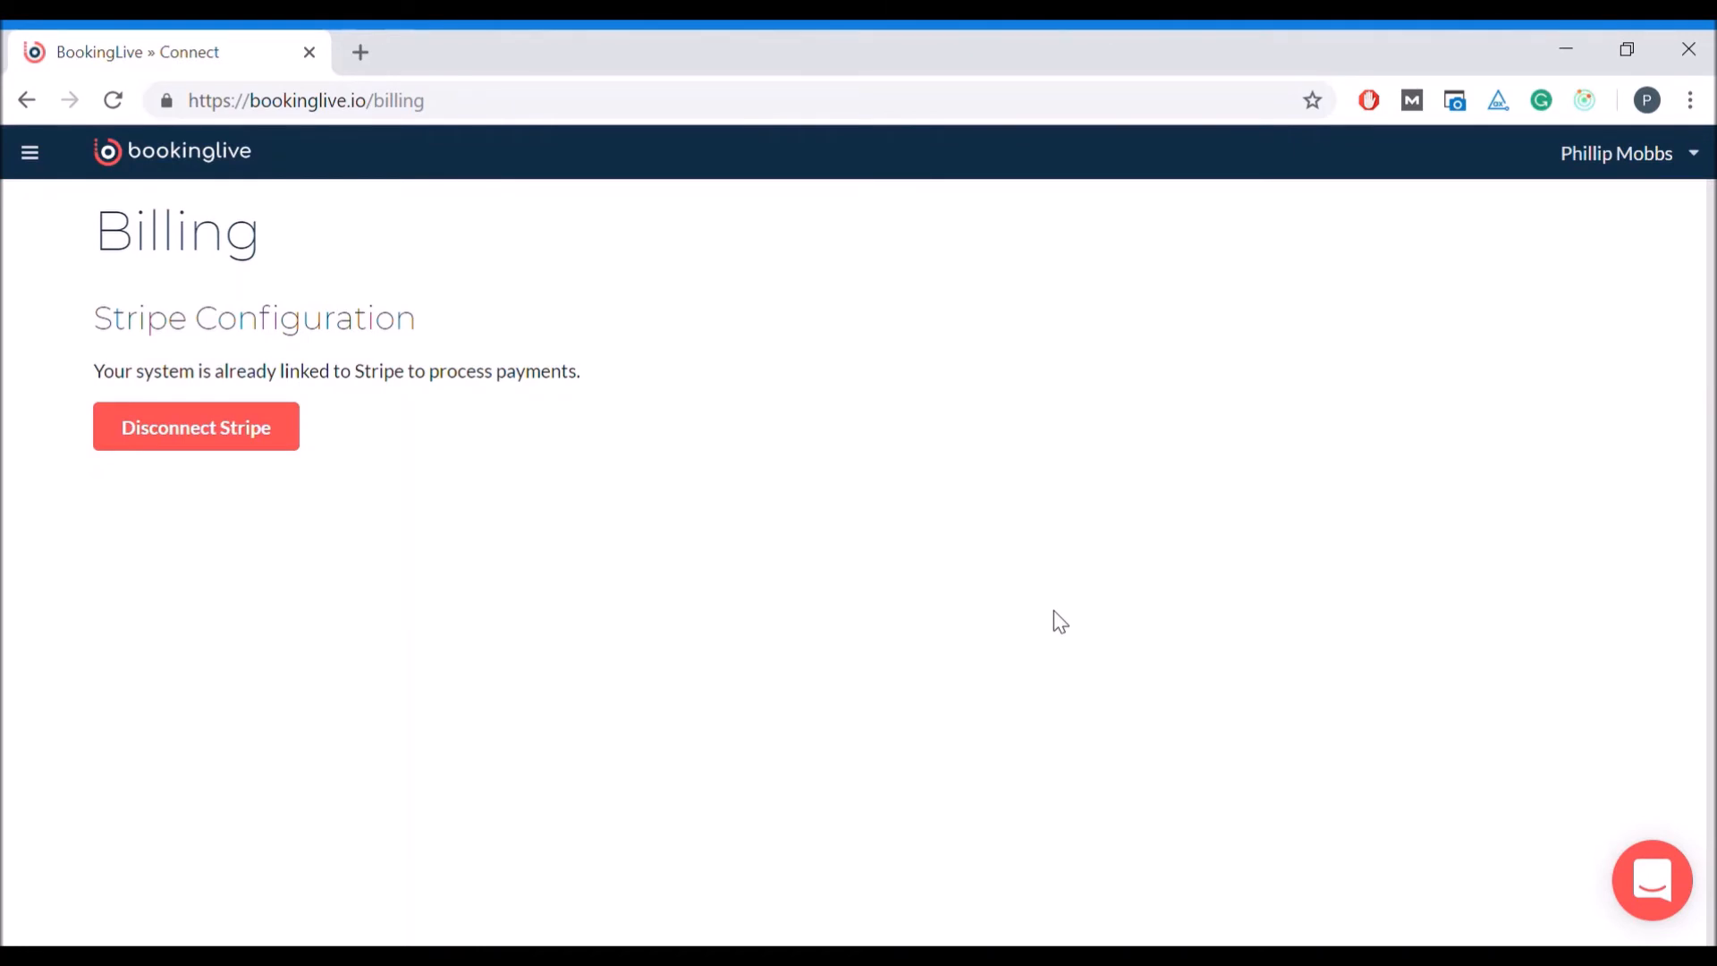
{"action": "mouse_move", "coordinate": [1130, 597]}
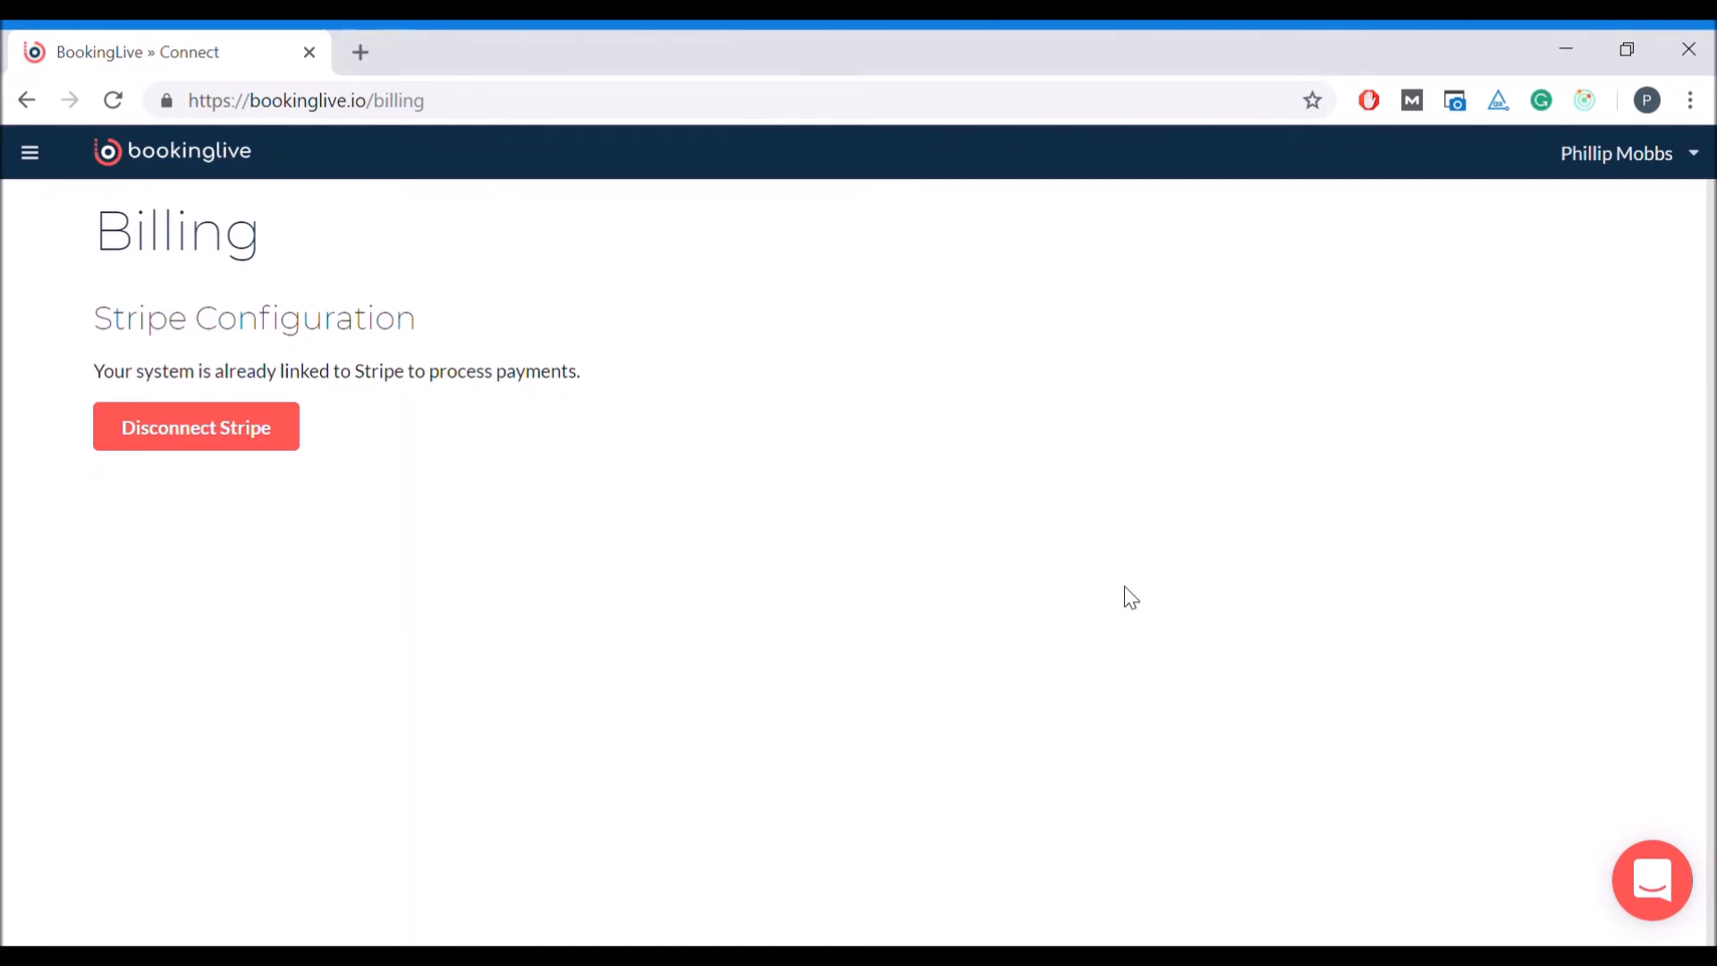